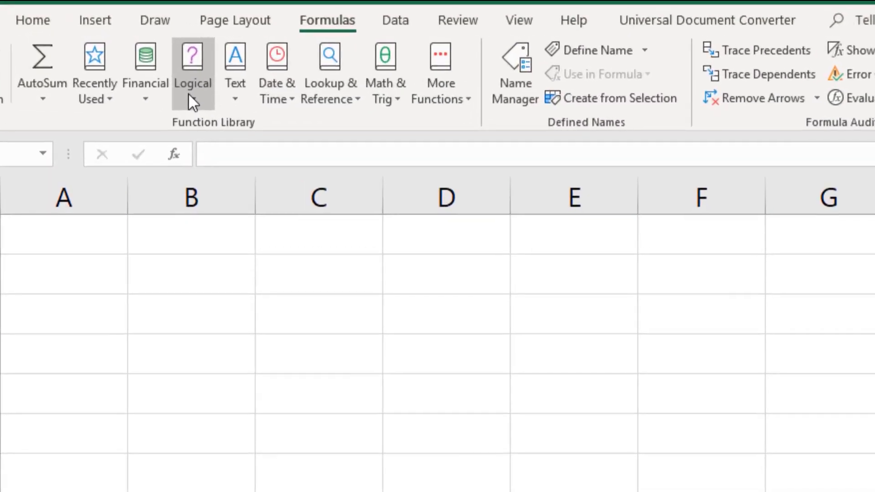
# - Enter =NOT(F10) in G10 and =G10*1 in H10, then change input F10 to test
pyautogui.click(193, 72)
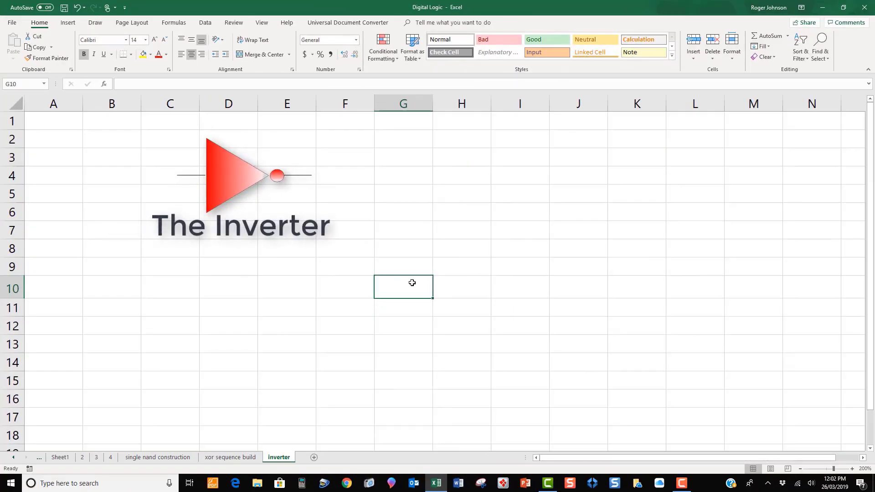
pyautogui.write('=n')
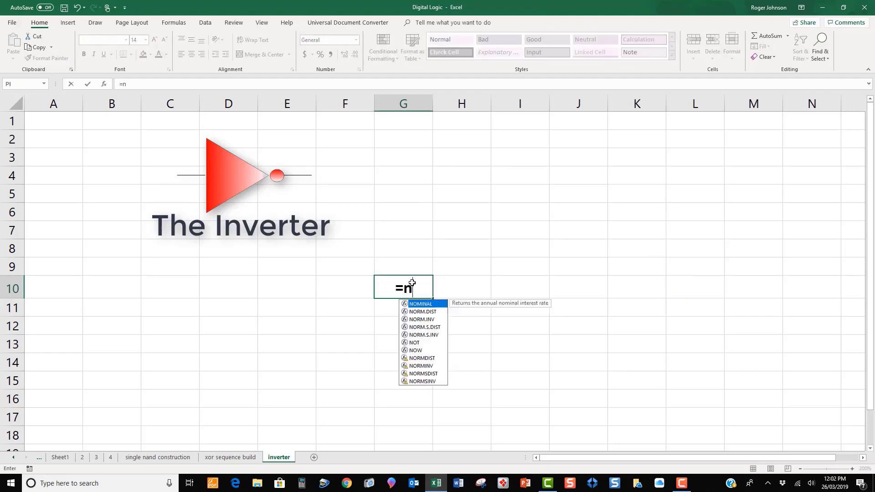
pyautogui.write('ot(f10)')
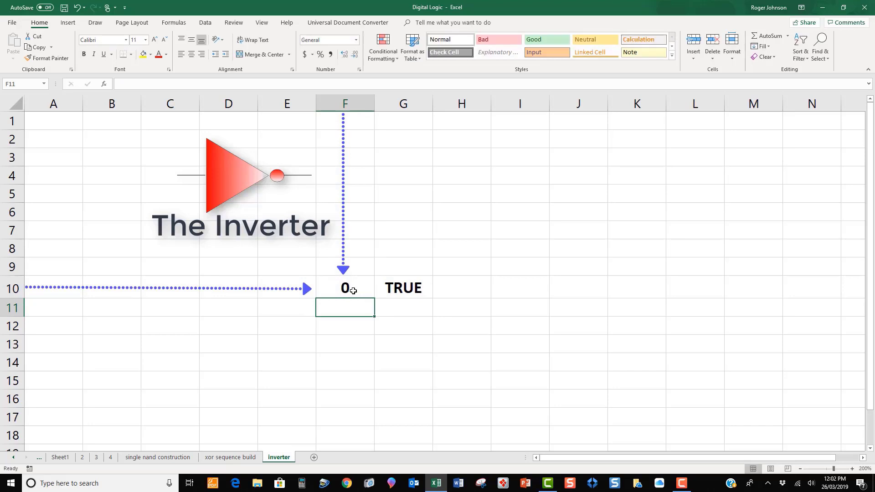
pyautogui.write('=g')
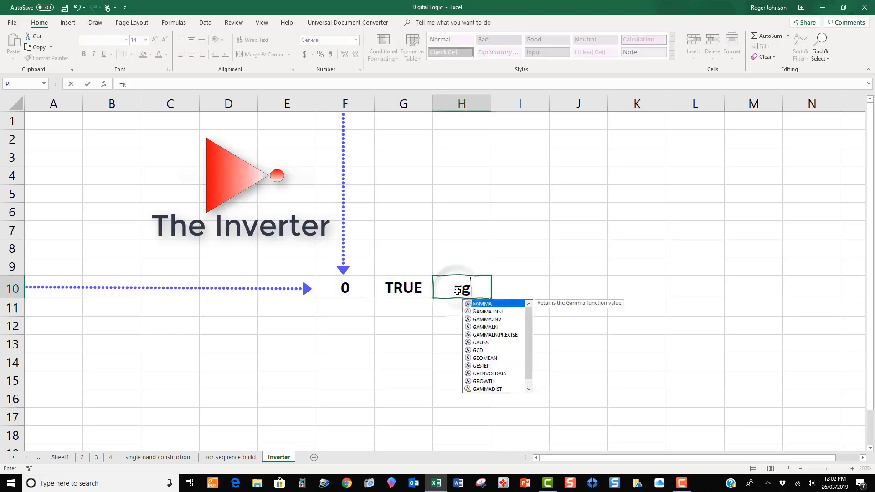
pyautogui.write('10*1')
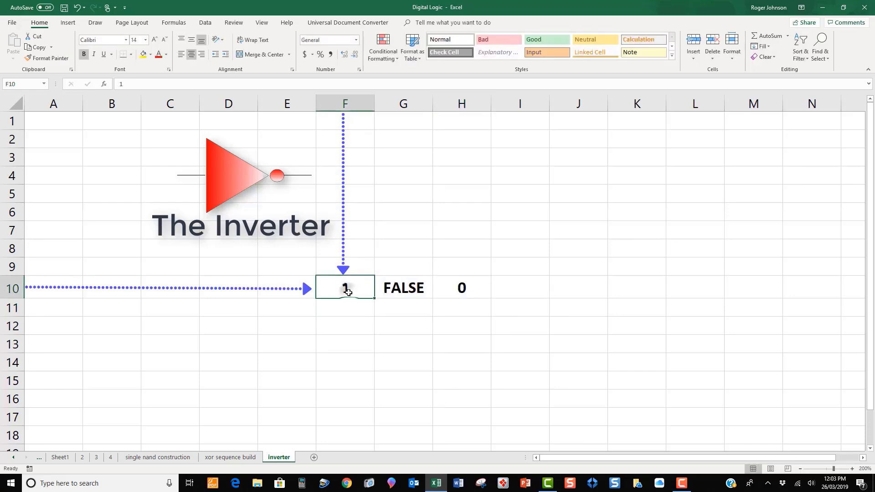
pyautogui.write('0')
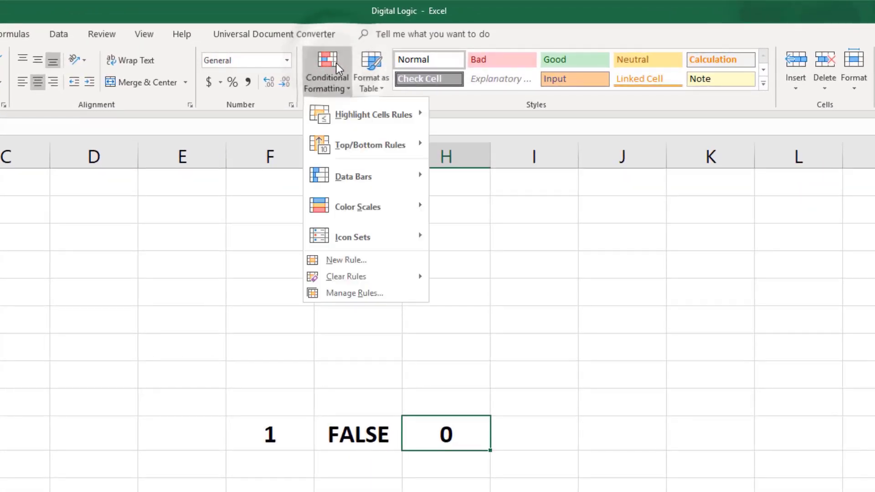
pyautogui.moveTo(373, 115)
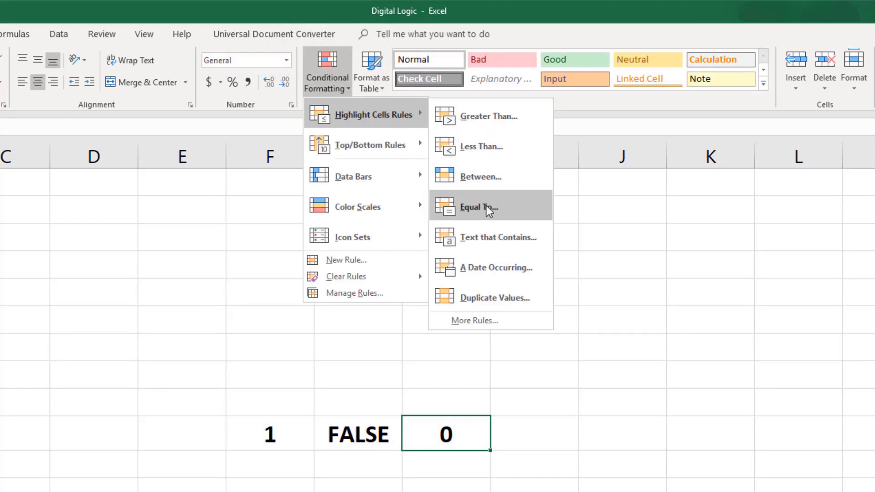
# - Add an Equal To 1 highlight rule to H10, then test it by changing F10
pyautogui.click(478, 207)
pyautogui.write('1')
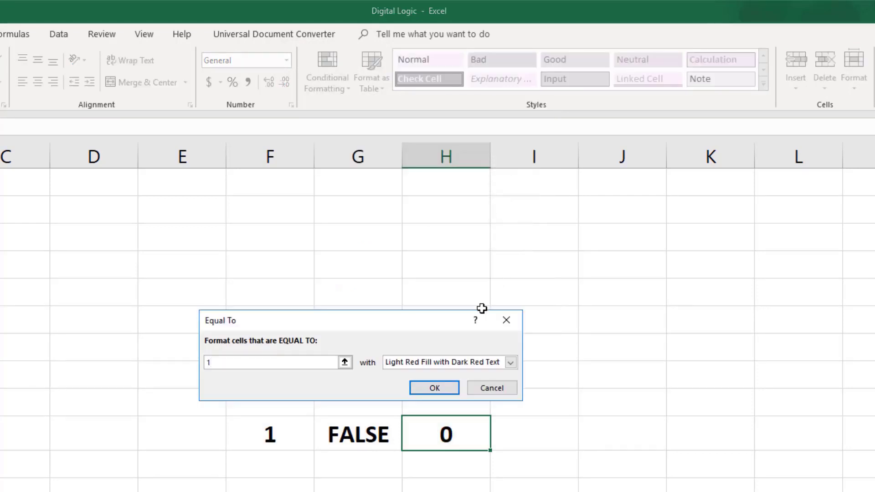
pyautogui.click(434, 388)
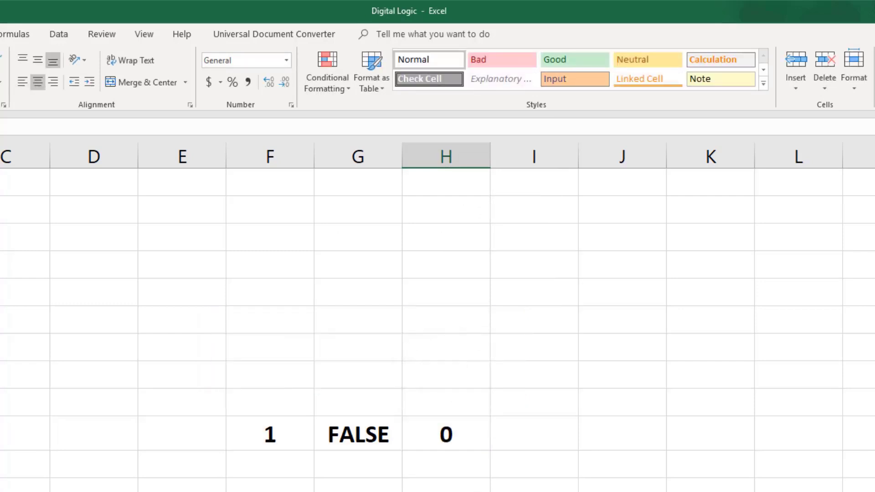
pyautogui.click(270, 435)
pyautogui.write('0')
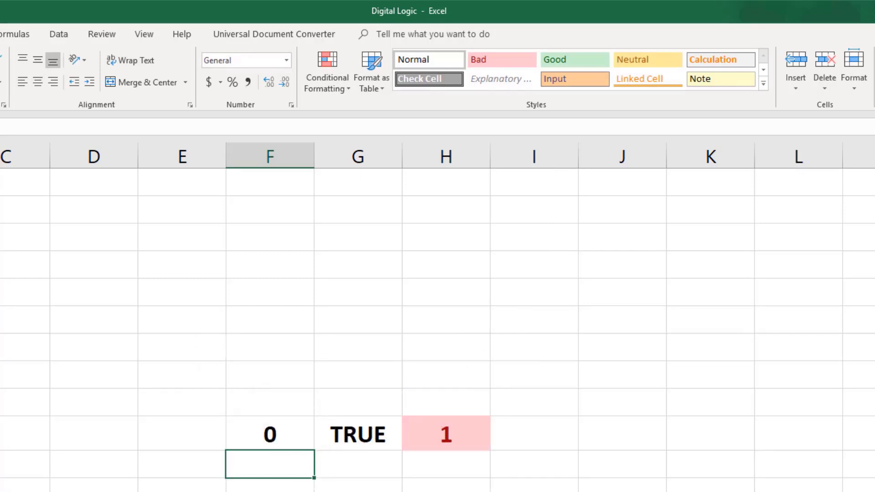
pyautogui.click(270, 434)
pyautogui.write('1')
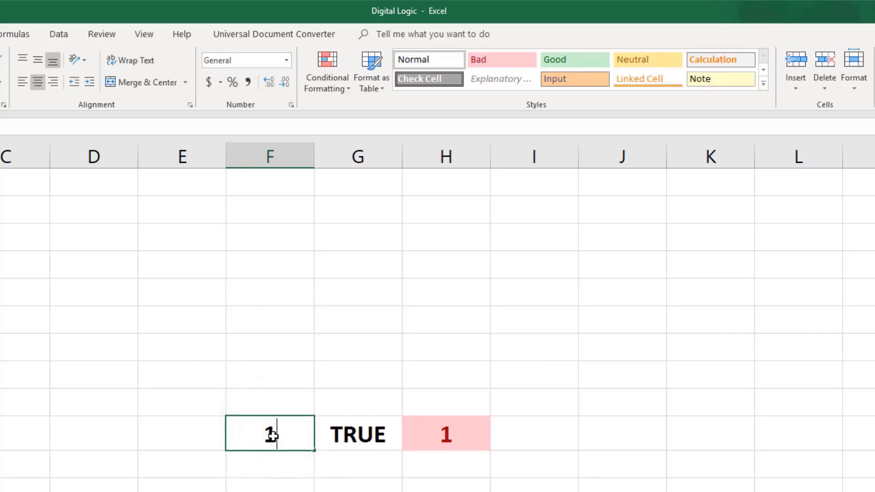
pyautogui.press('Return')
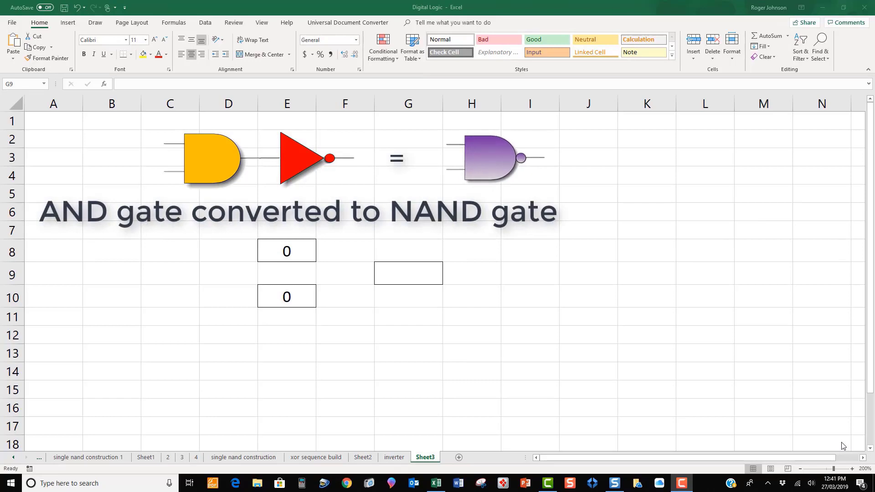
# - Enter =NOT(AND(E8,E10))*1 in G9 on the AND-to-NAND sheet and test it
pyautogui.write('=not(and(e8,e10')
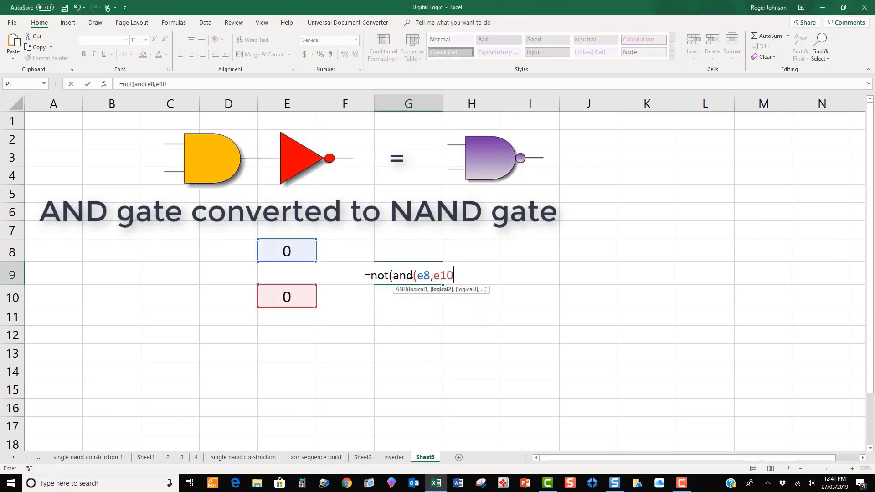
pyautogui.write('))*1')
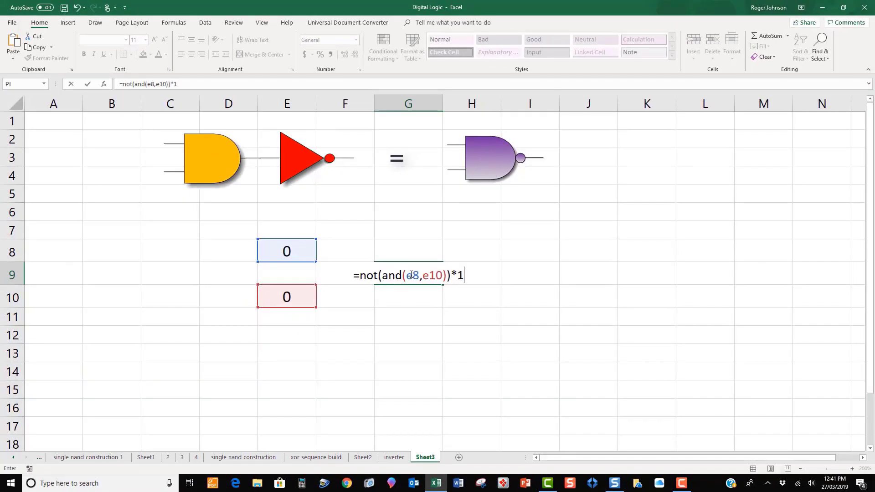
pyautogui.press('Return')
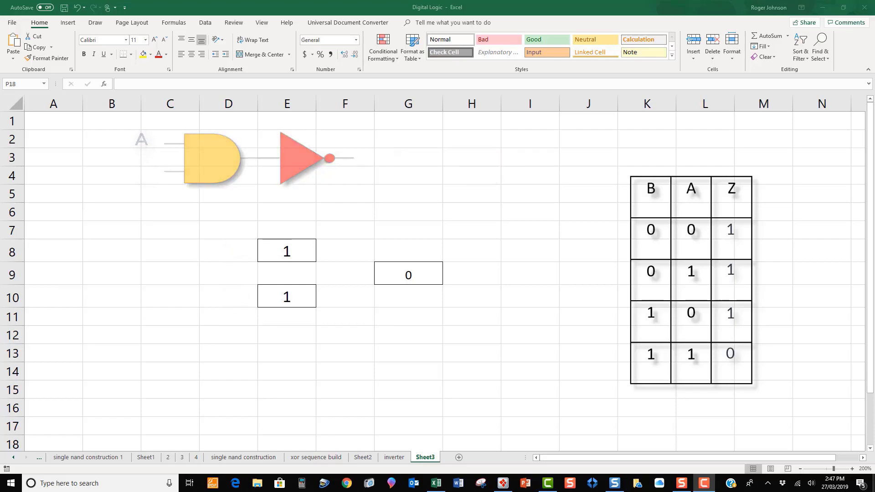
pyautogui.click(397, 457)
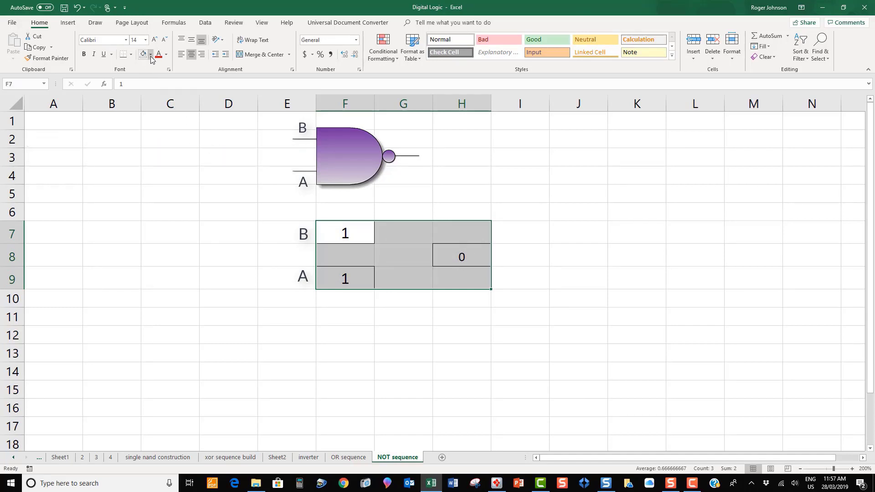
# - Fill the selected gate cells red and start a formula in input cell F9
pyautogui.click(151, 54)
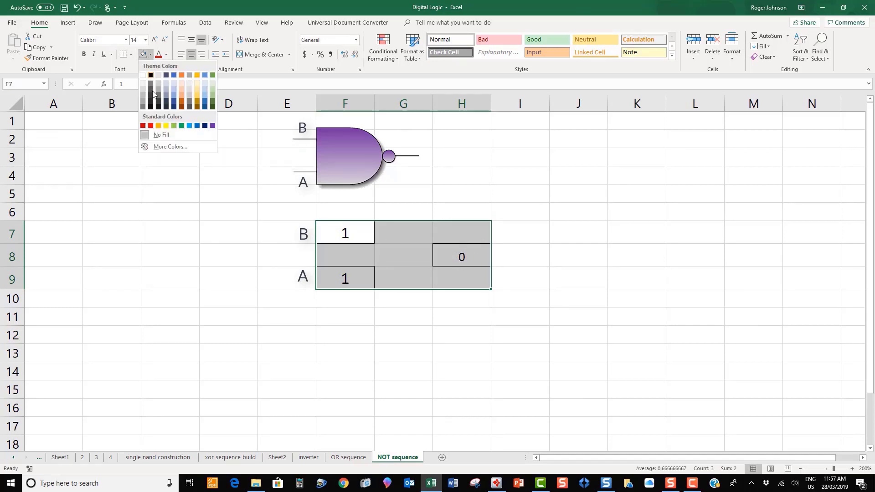
pyautogui.click(142, 125)
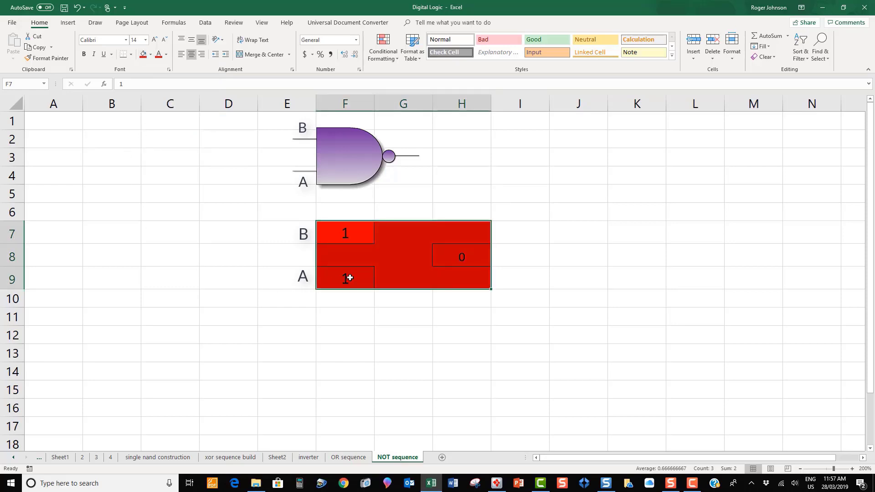
pyautogui.click(345, 277)
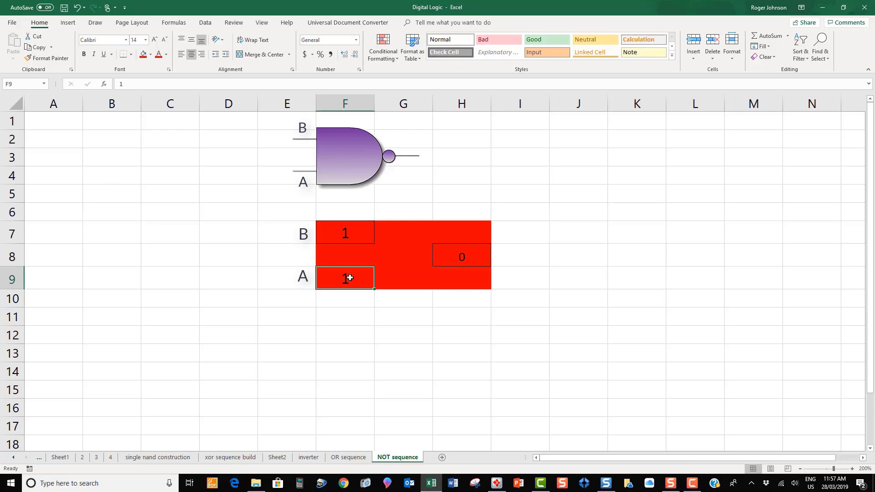
pyautogui.write('=')
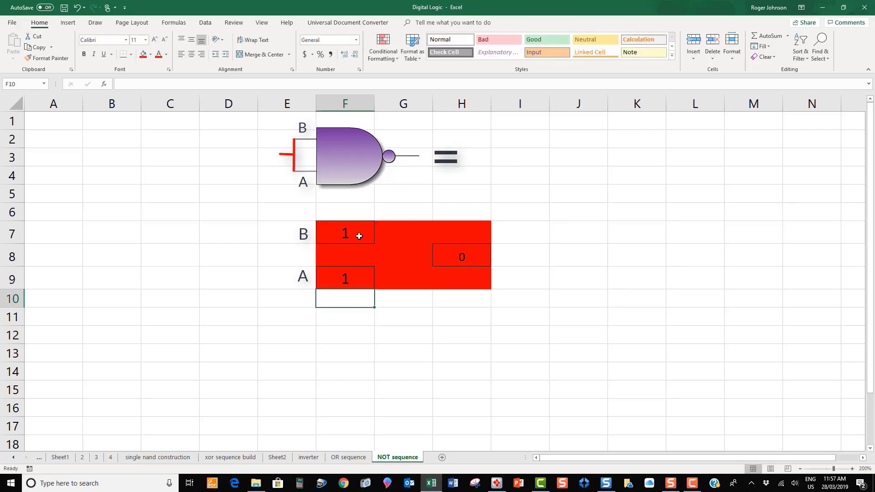
# - Toggle the B input to 0 and then 1 to check the NAND output
pyautogui.click(345, 233)
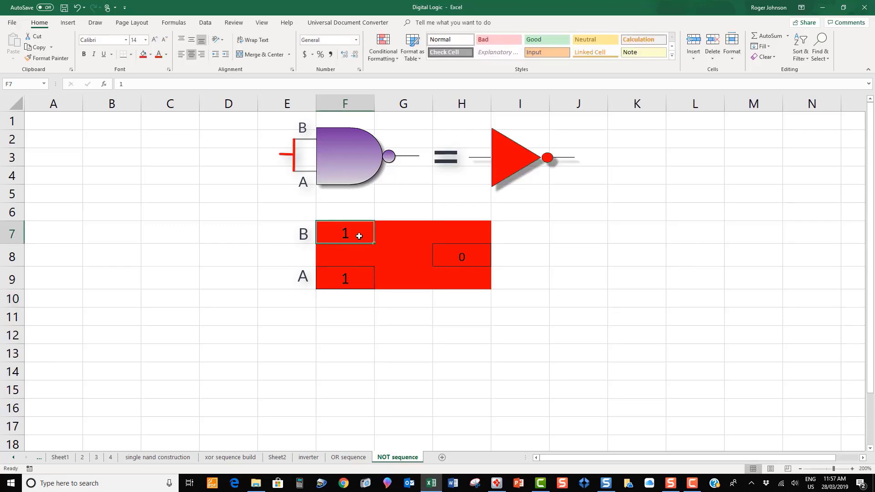
pyautogui.write('0')
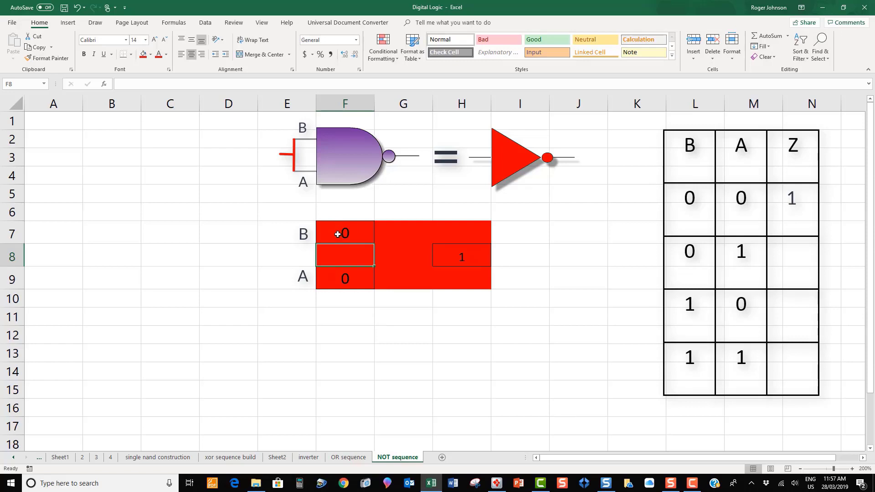
pyautogui.write('1')
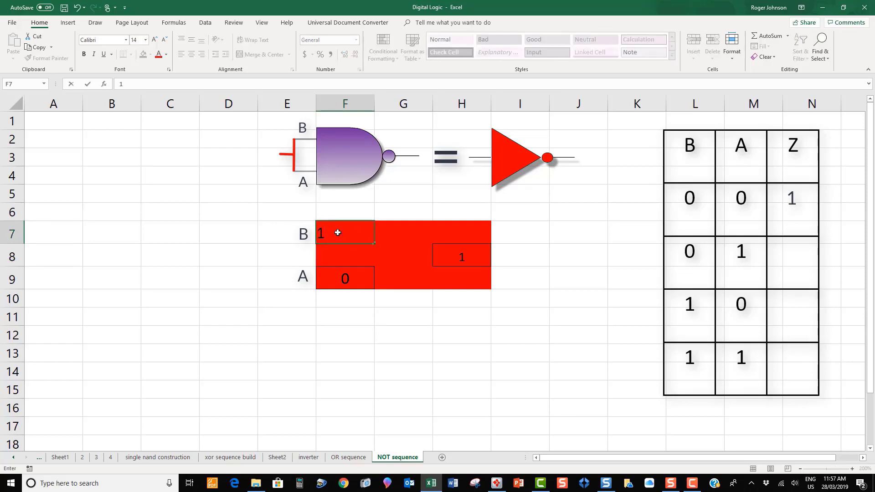
pyautogui.press('Return')
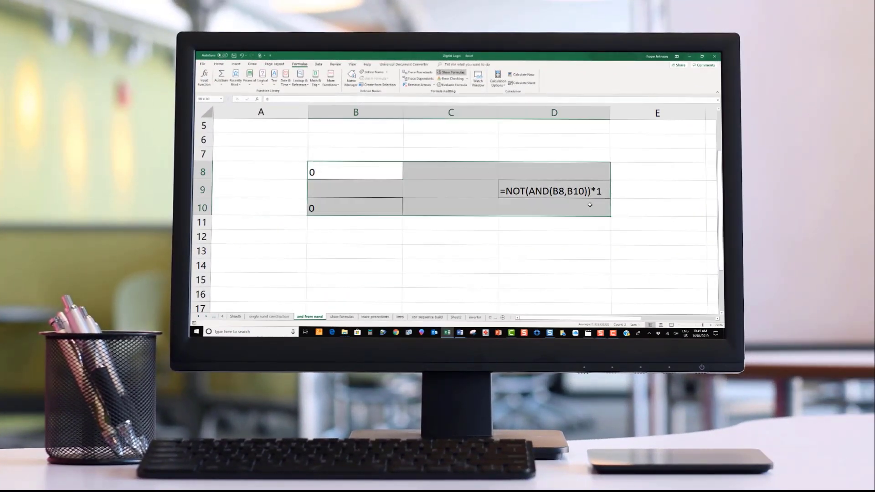
# - Copy the NAND block B8:D10 and paste it at B12
pyautogui.rightClick(590, 204)
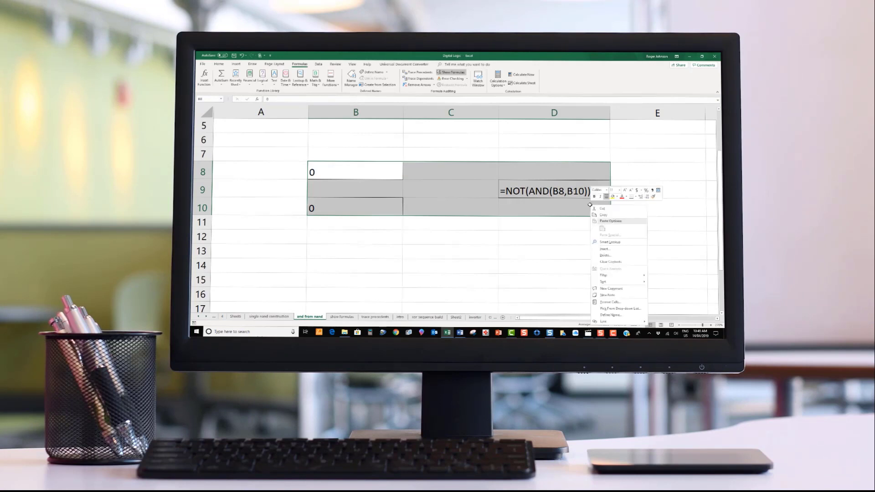
pyautogui.click(604, 215)
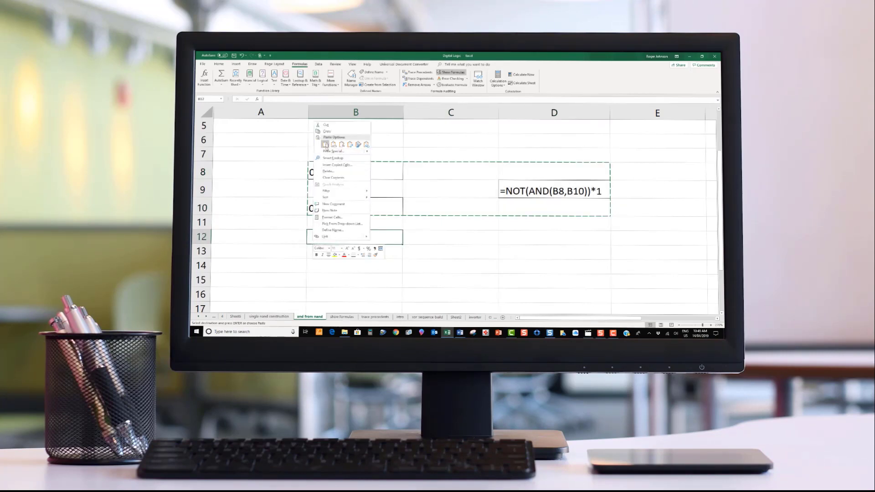
pyautogui.click(326, 144)
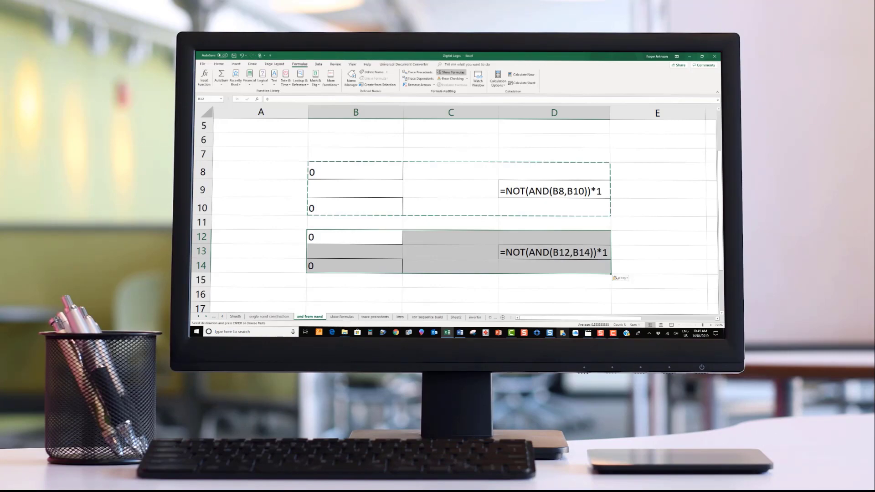
pyautogui.click(435, 458)
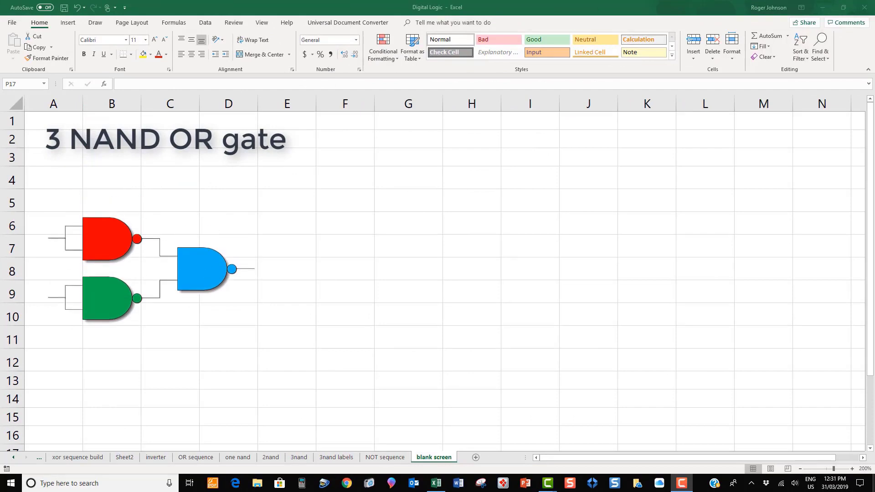
# - Set I7 to =G5 and I9 to =G11, then toggle input A to fill Z
pyautogui.click(299, 457)
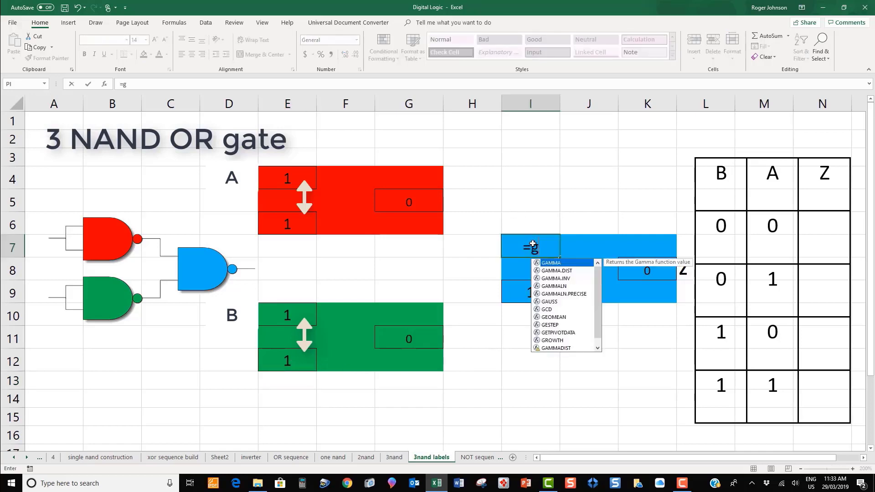
pyautogui.write('5')
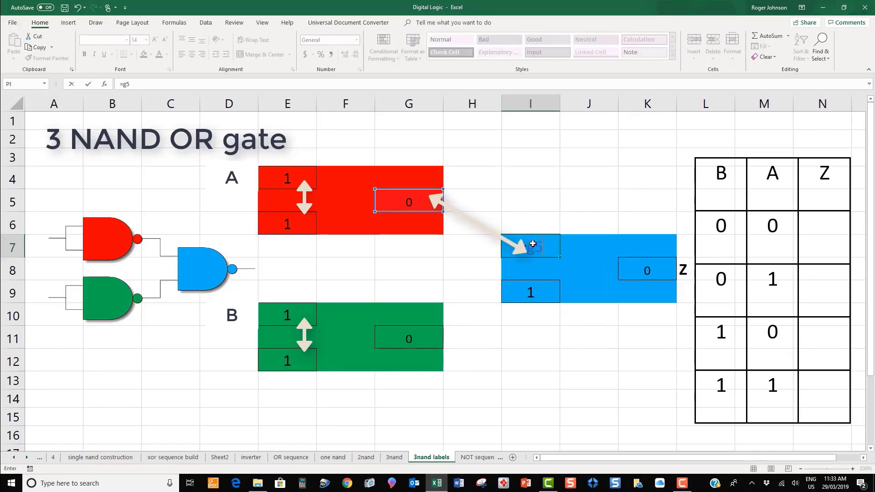
pyautogui.click(530, 270)
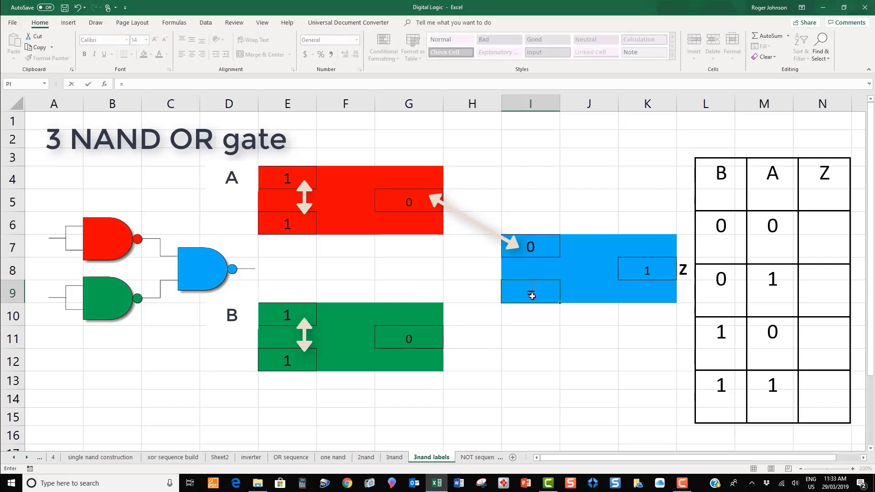
pyautogui.write('=g11')
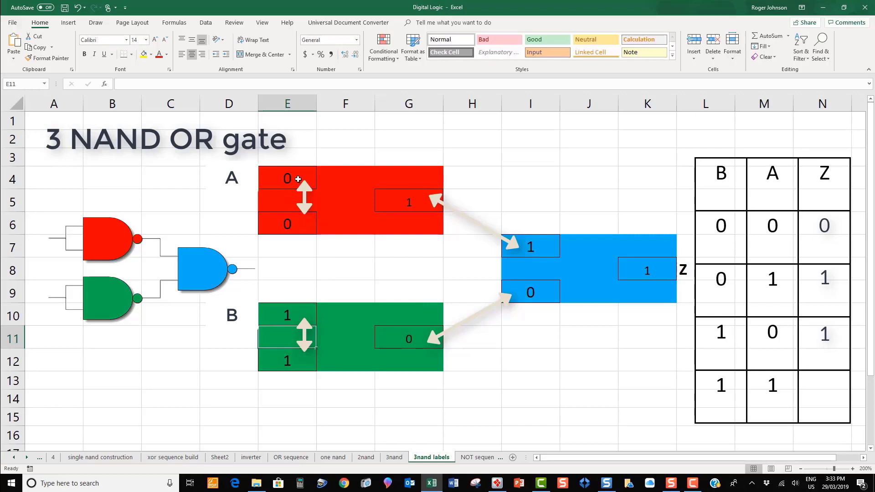
pyautogui.write('1')
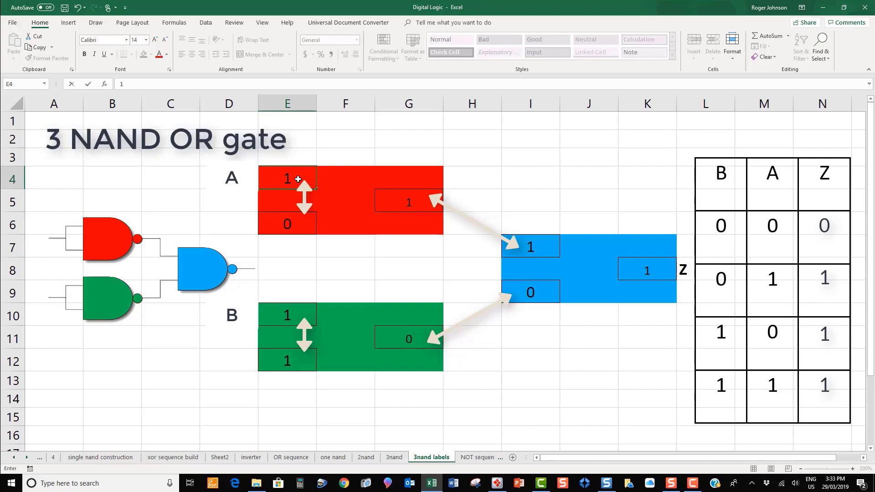
pyautogui.click(438, 457)
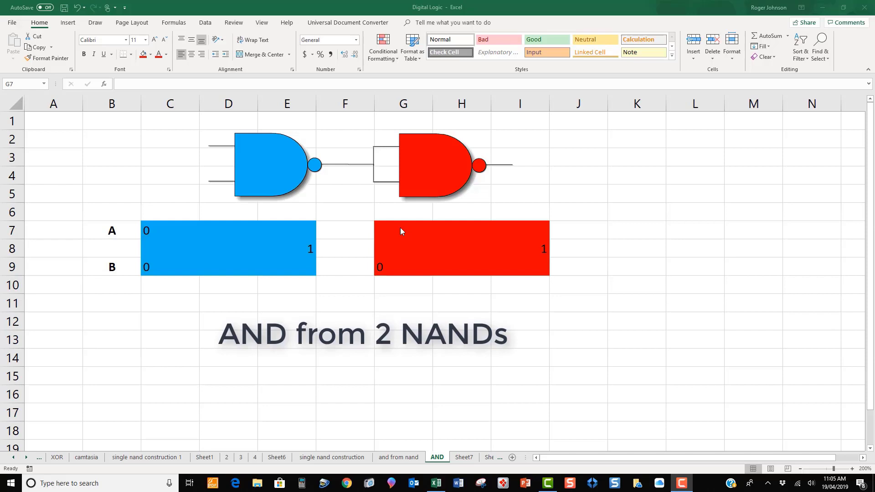
# - Link red NAND input G7 to the blue output, then toggle inputs B and A
pyautogui.click(403, 229)
pyautogui.write('1')
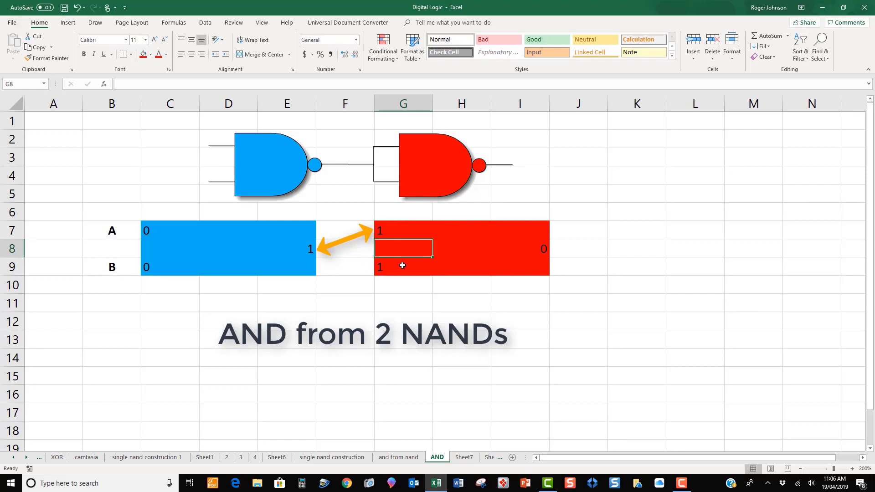
pyautogui.click(169, 229)
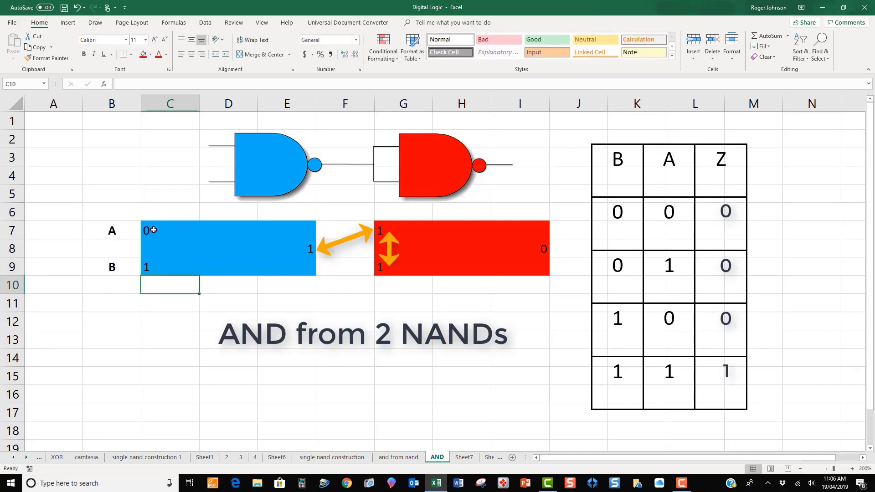
pyautogui.click(170, 231)
pyautogui.write('1')
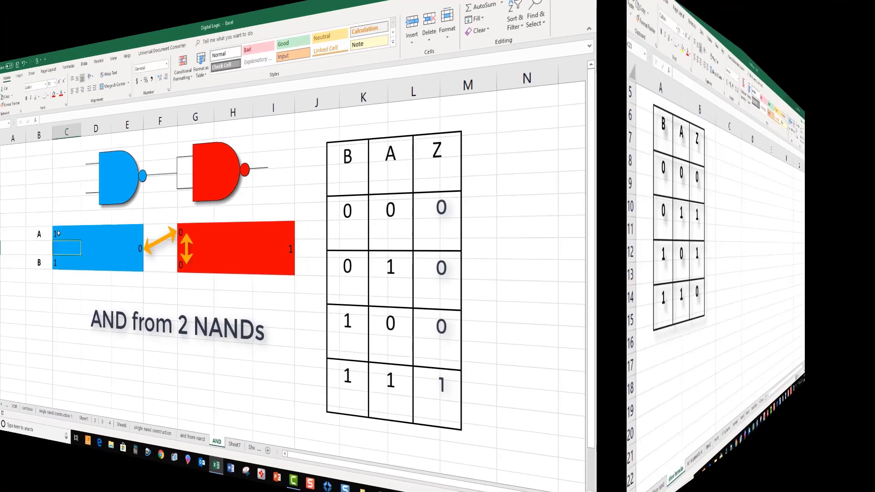
pyautogui.click(120, 460)
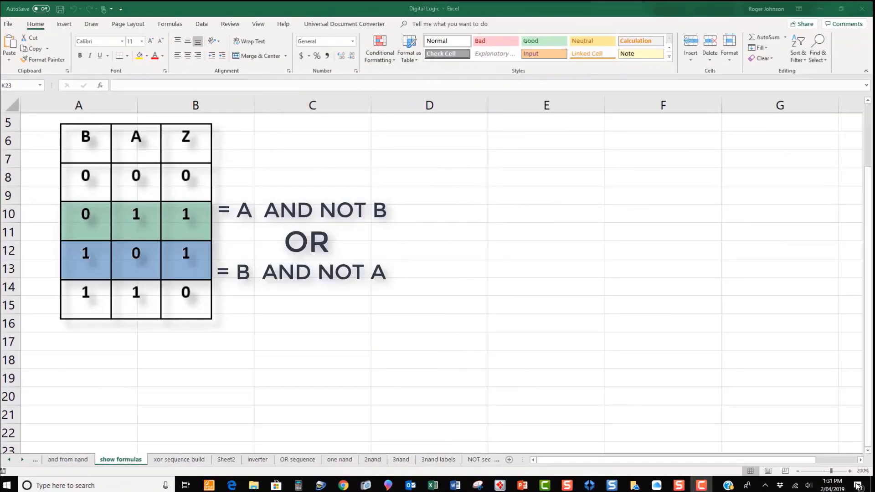